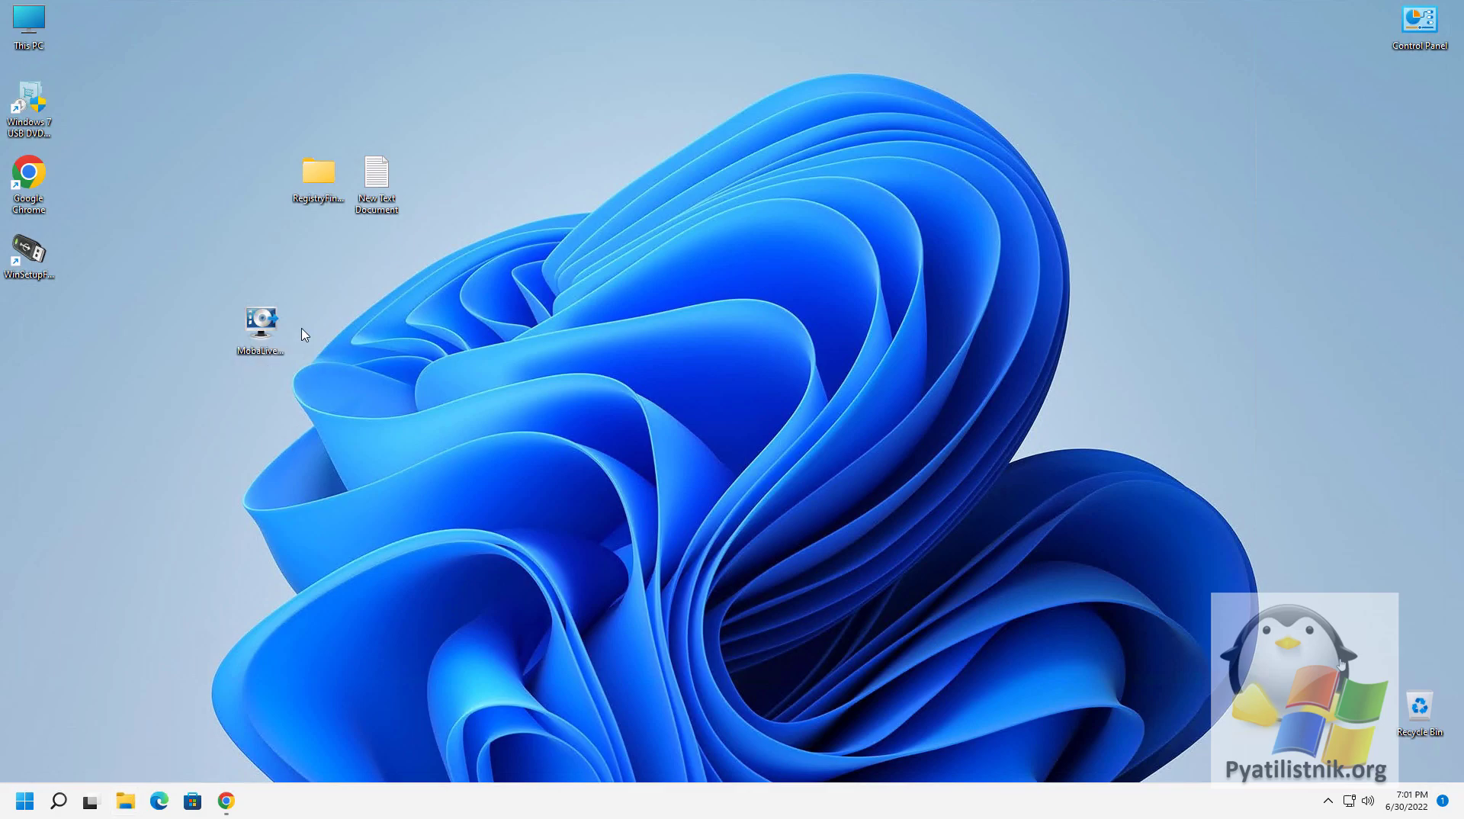
# Step: Open File Explorer and check the contents of USB Drive (E:)
pyautogui.click(125, 801)
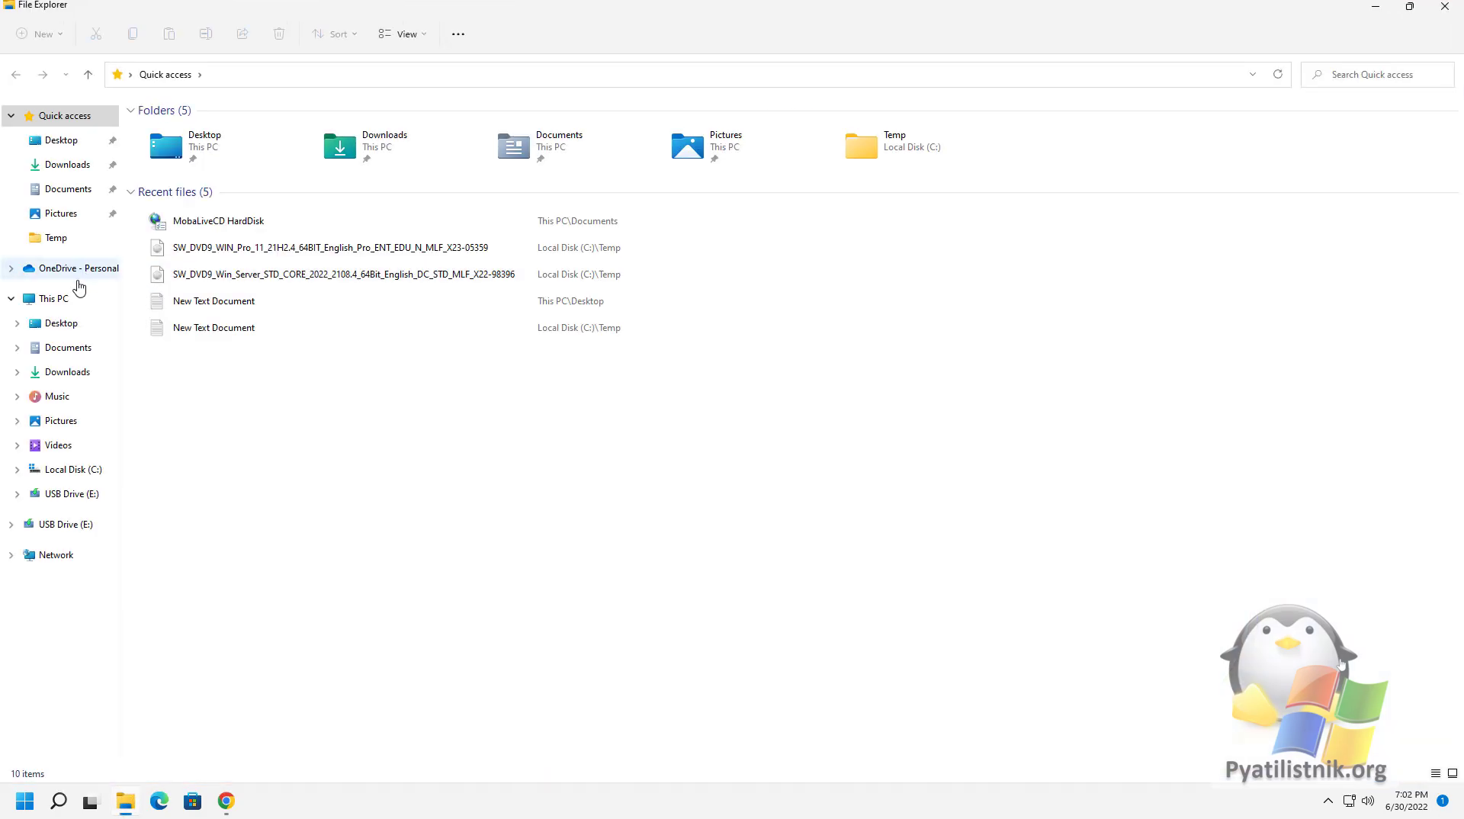
pyautogui.click(54, 298)
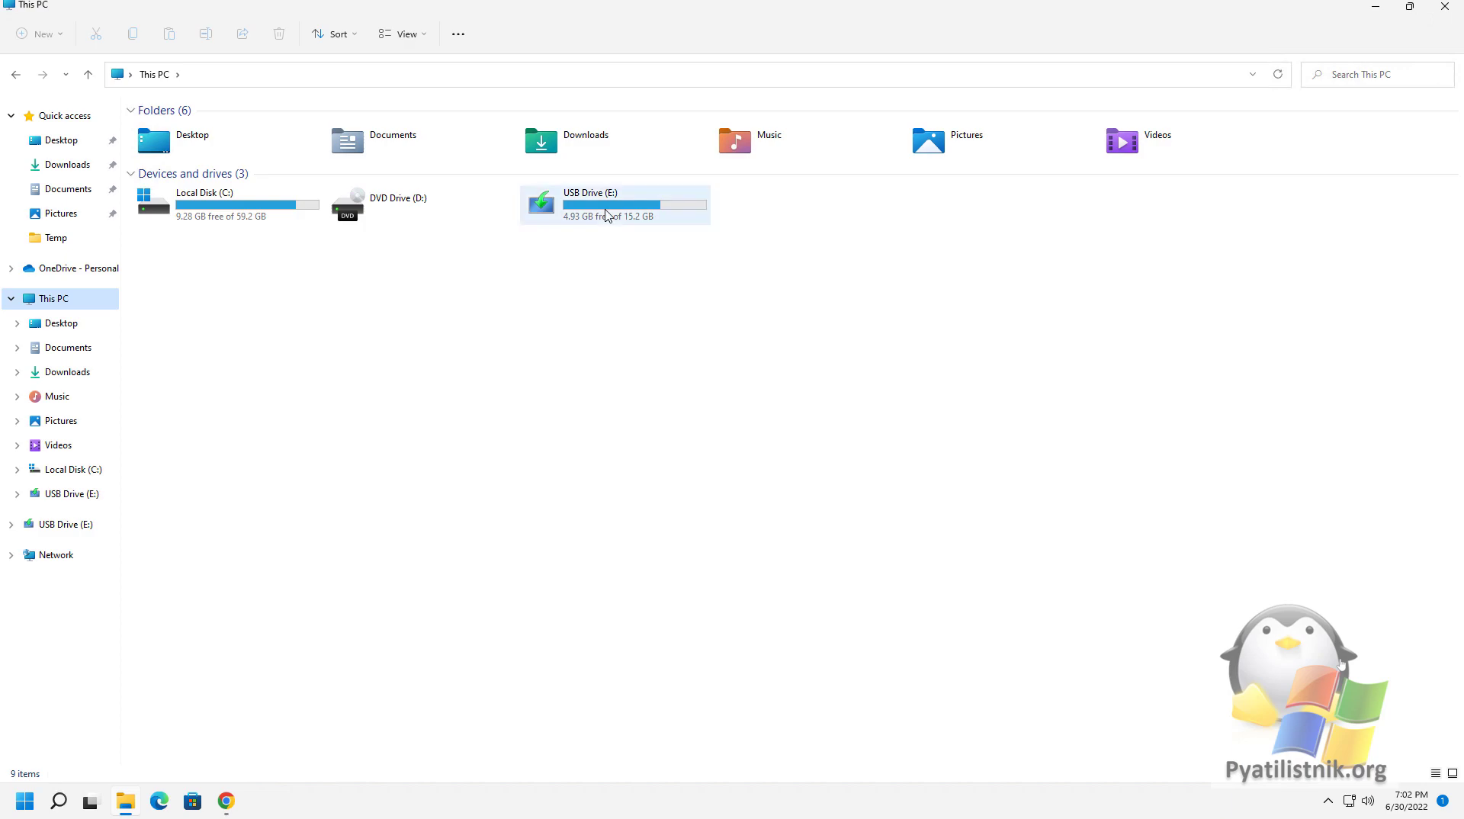
pyautogui.doubleClick(614, 205)
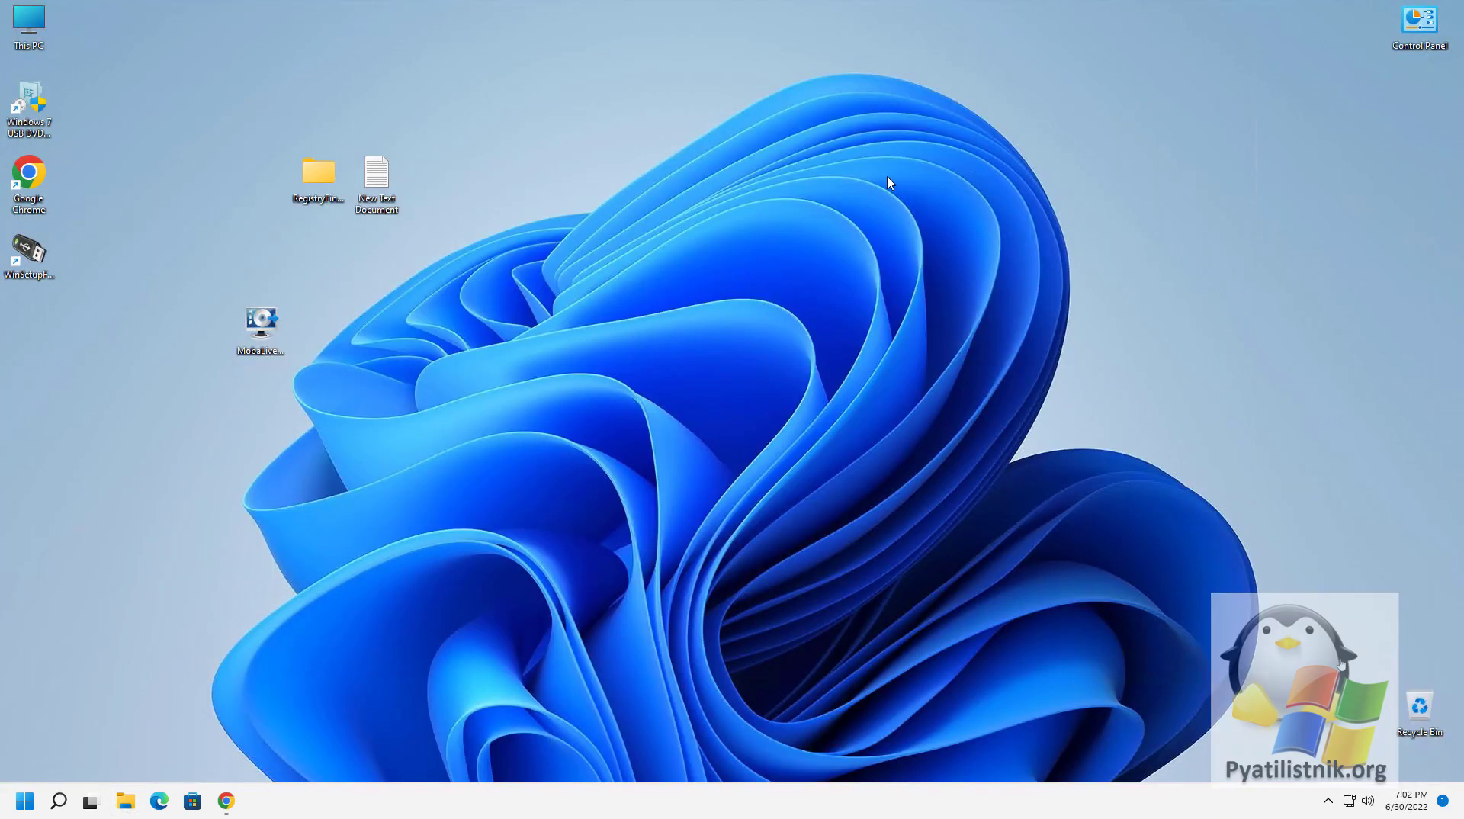
# Step: Launch MobaLiveCD from its desktop shortcut and grant administrator permission
pyautogui.rightClick(261, 322)
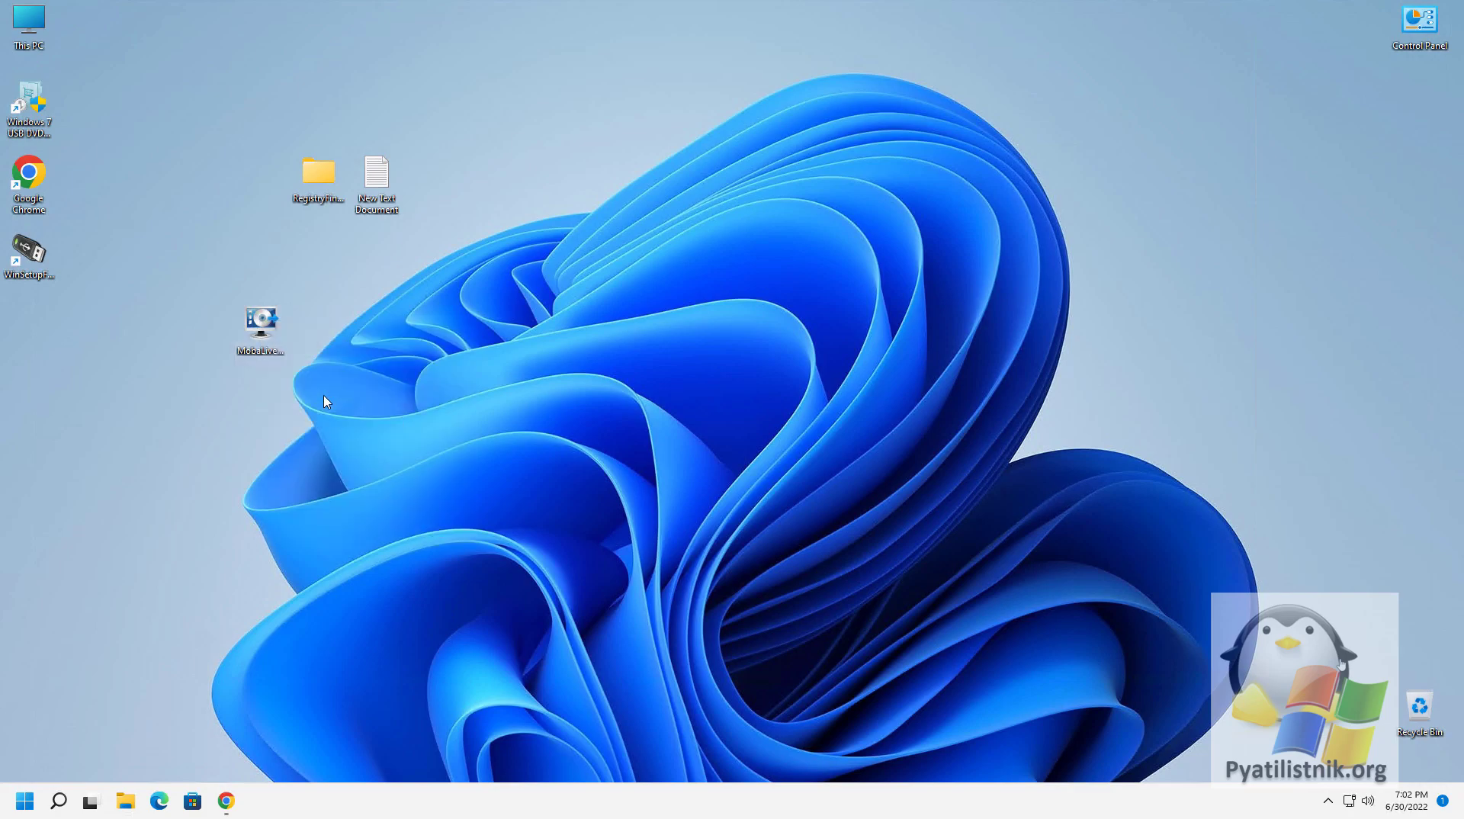
pyautogui.doubleClick(259, 321)
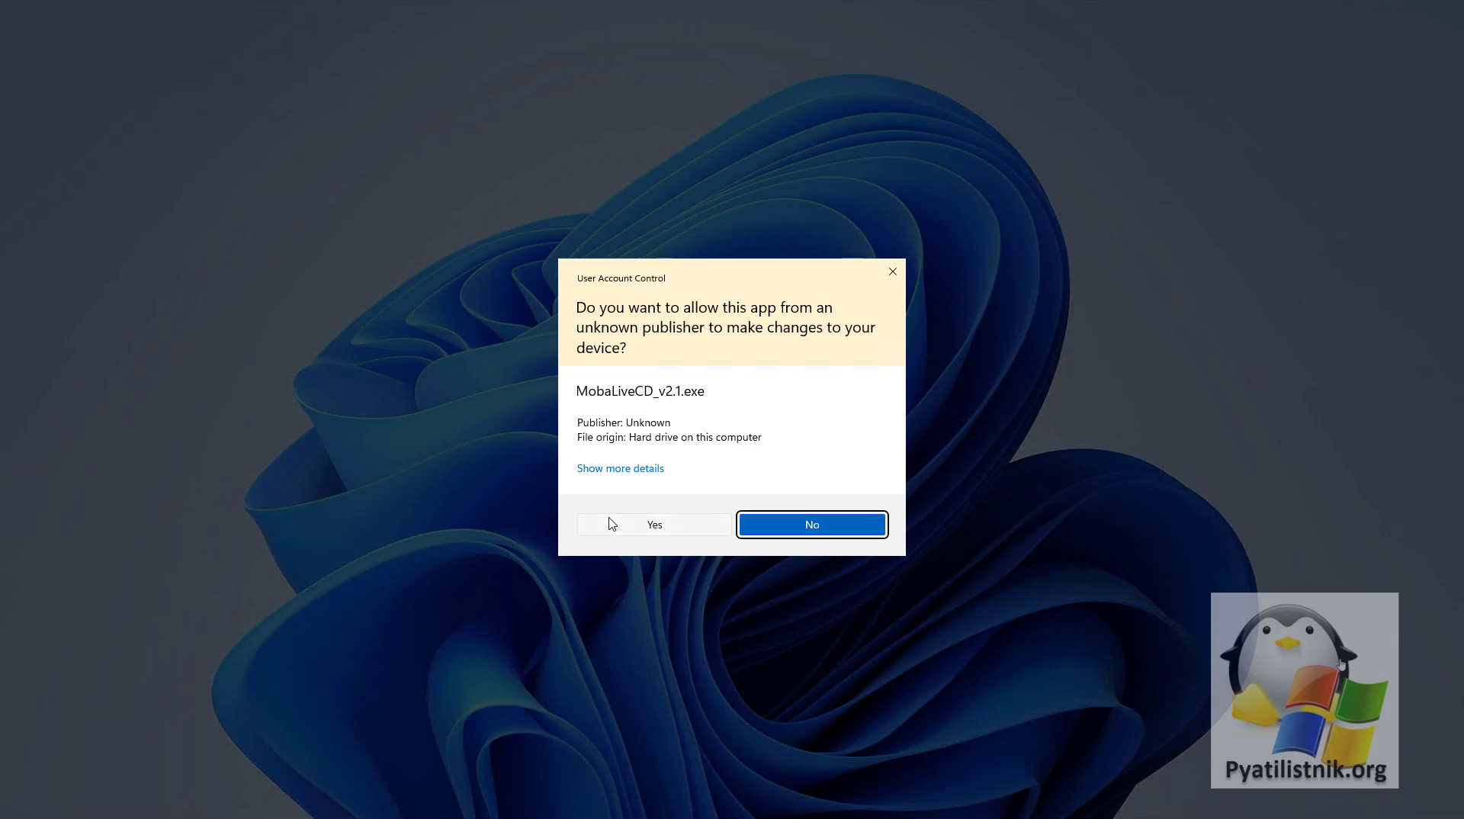
pyautogui.click(654, 524)
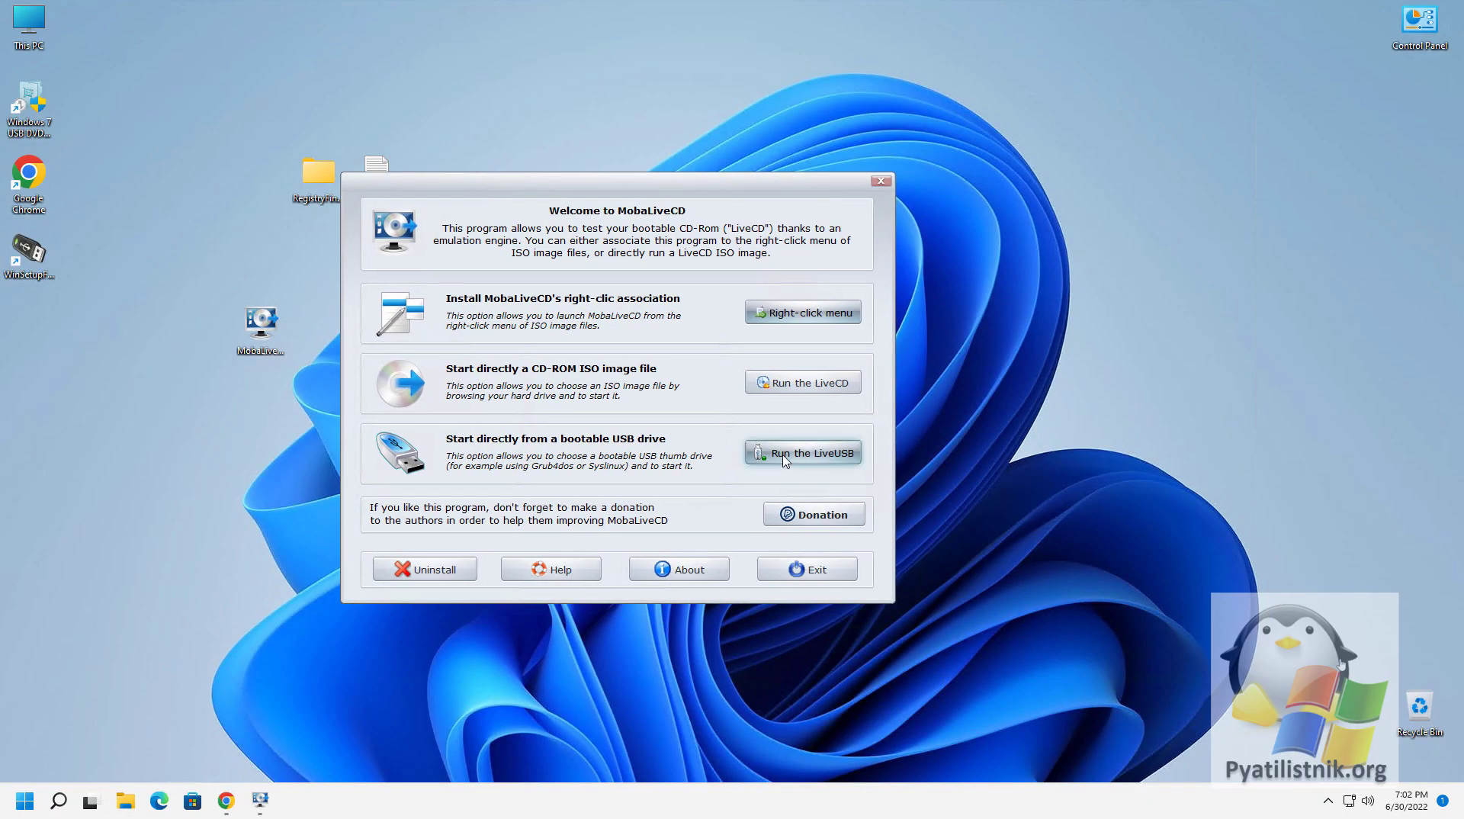
# Step: Run the LiveUSB from drive e: without creating a virtual hard disk image
pyautogui.click(802, 452)
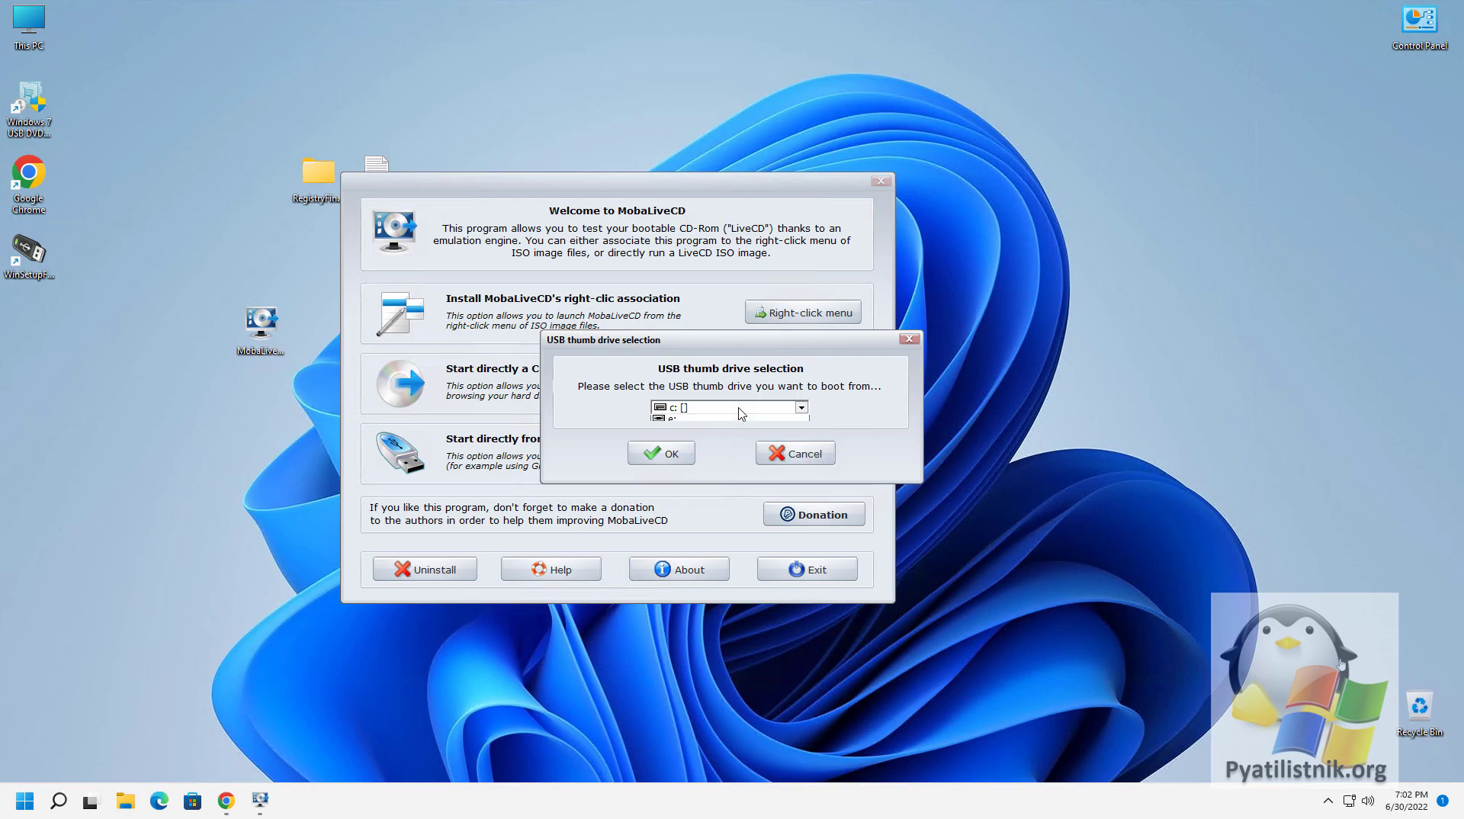
pyautogui.click(800, 407)
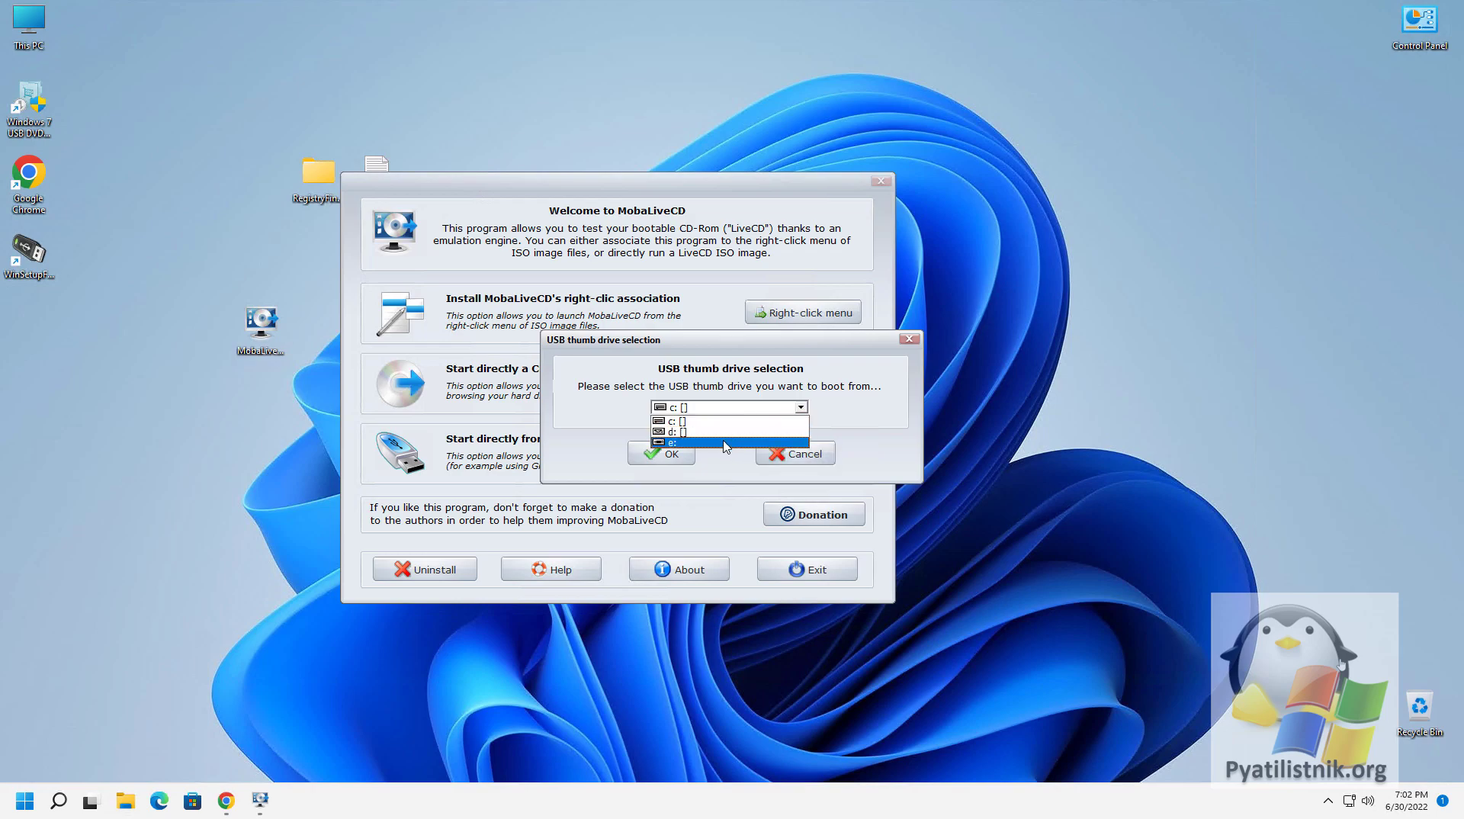
pyautogui.click(723, 441)
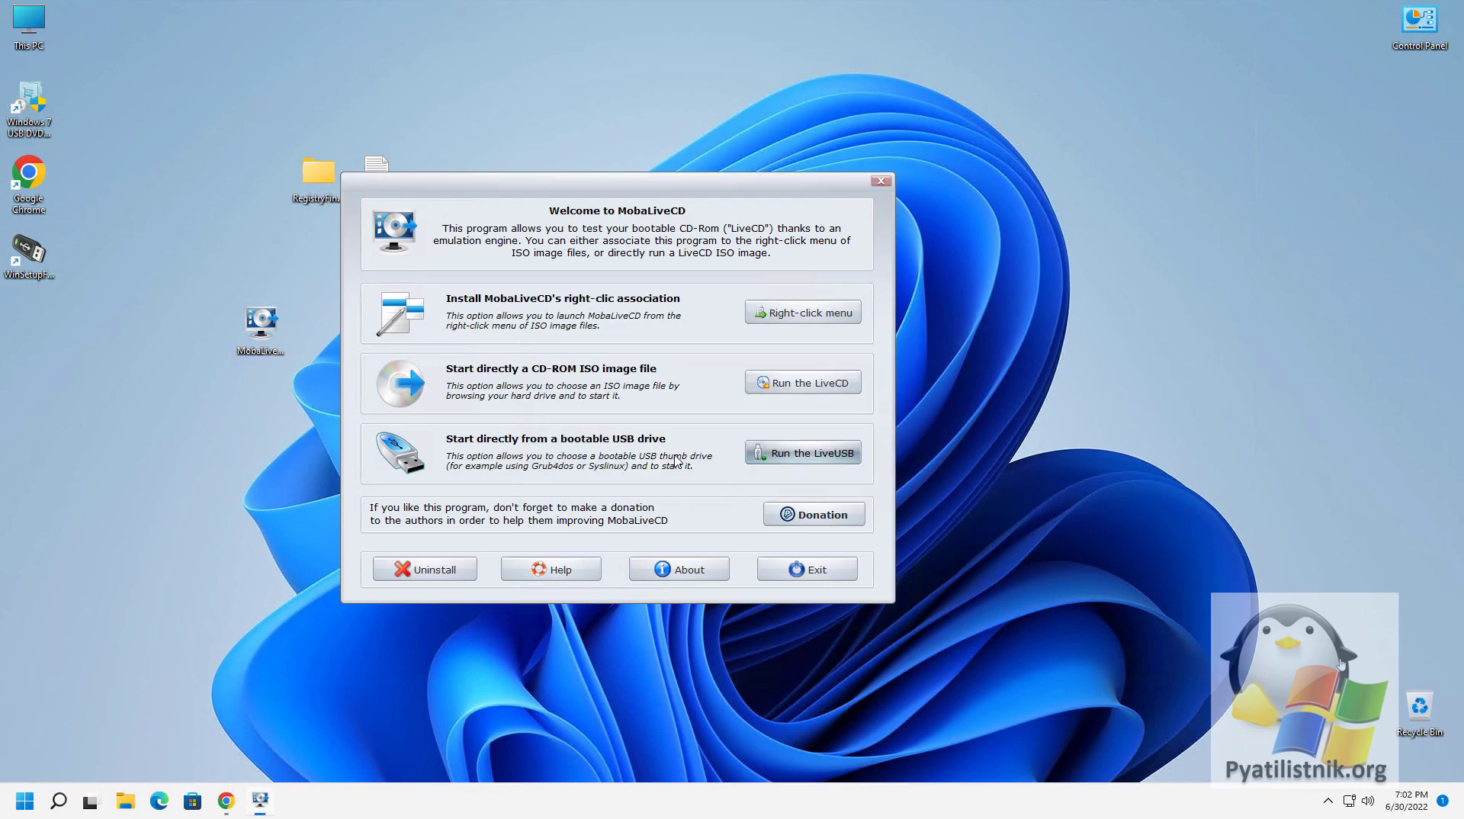
pyautogui.click(802, 452)
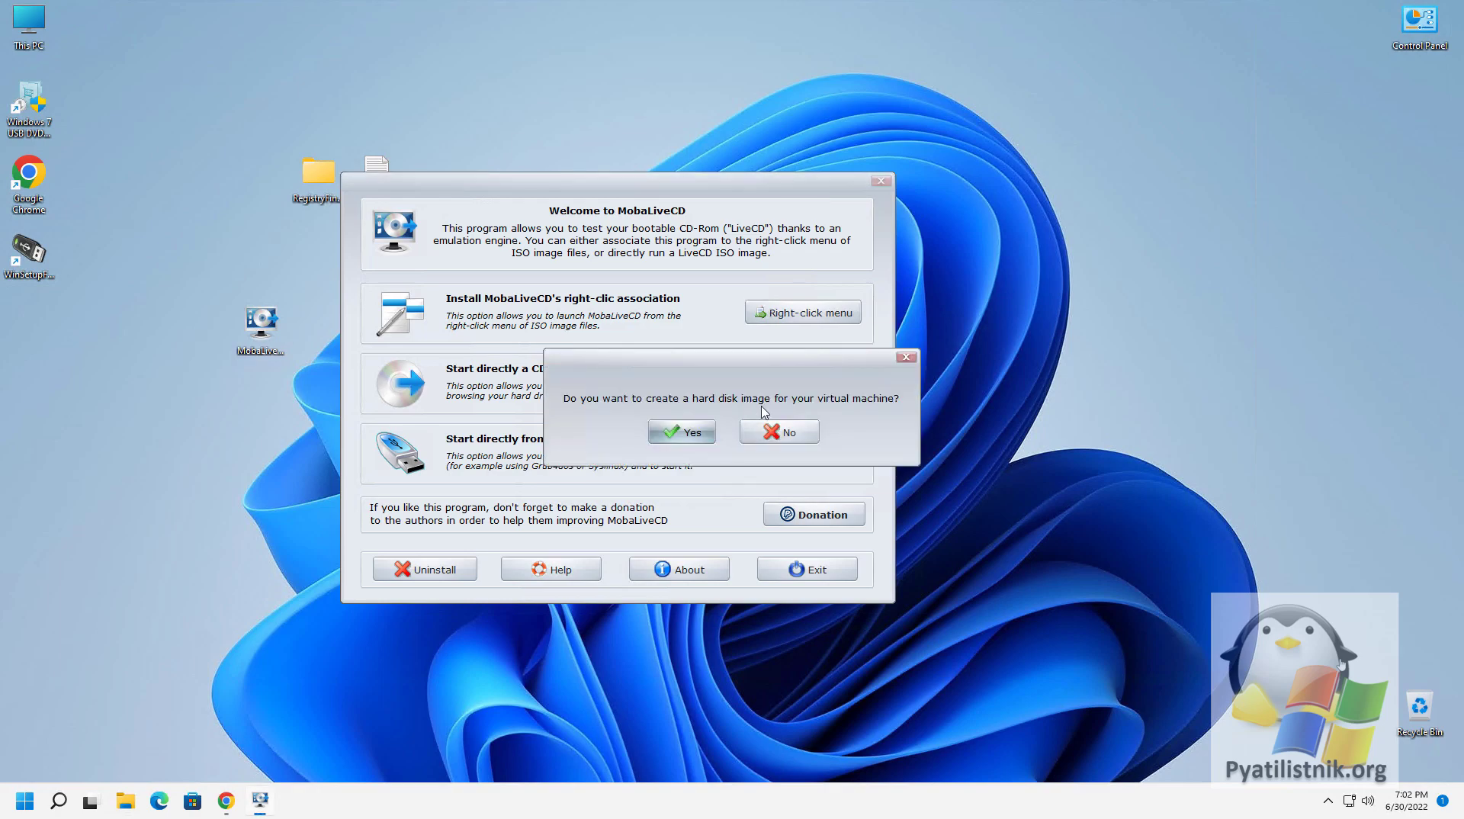
pyautogui.moveTo(765, 425)
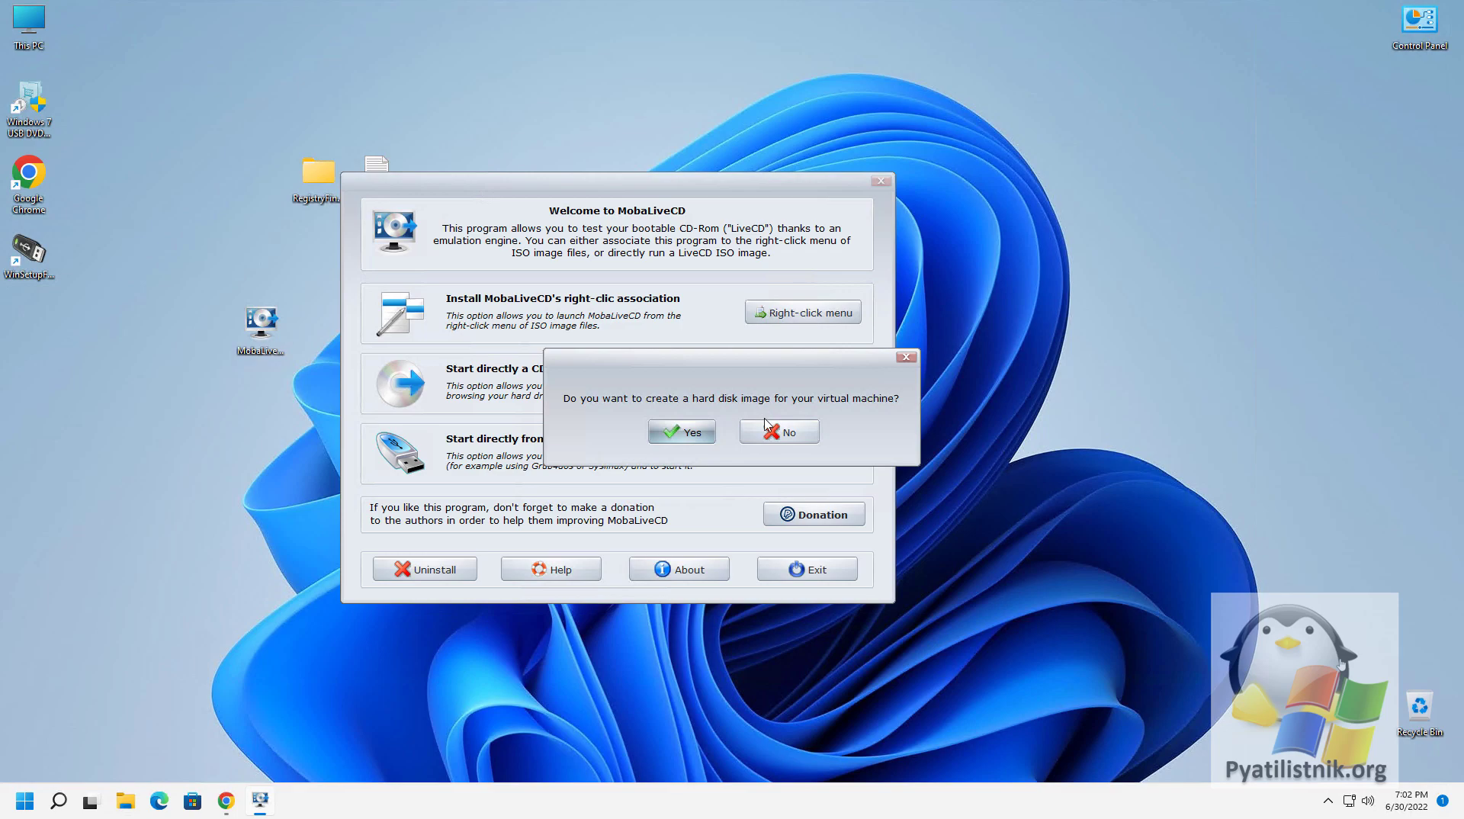
pyautogui.click(778, 431)
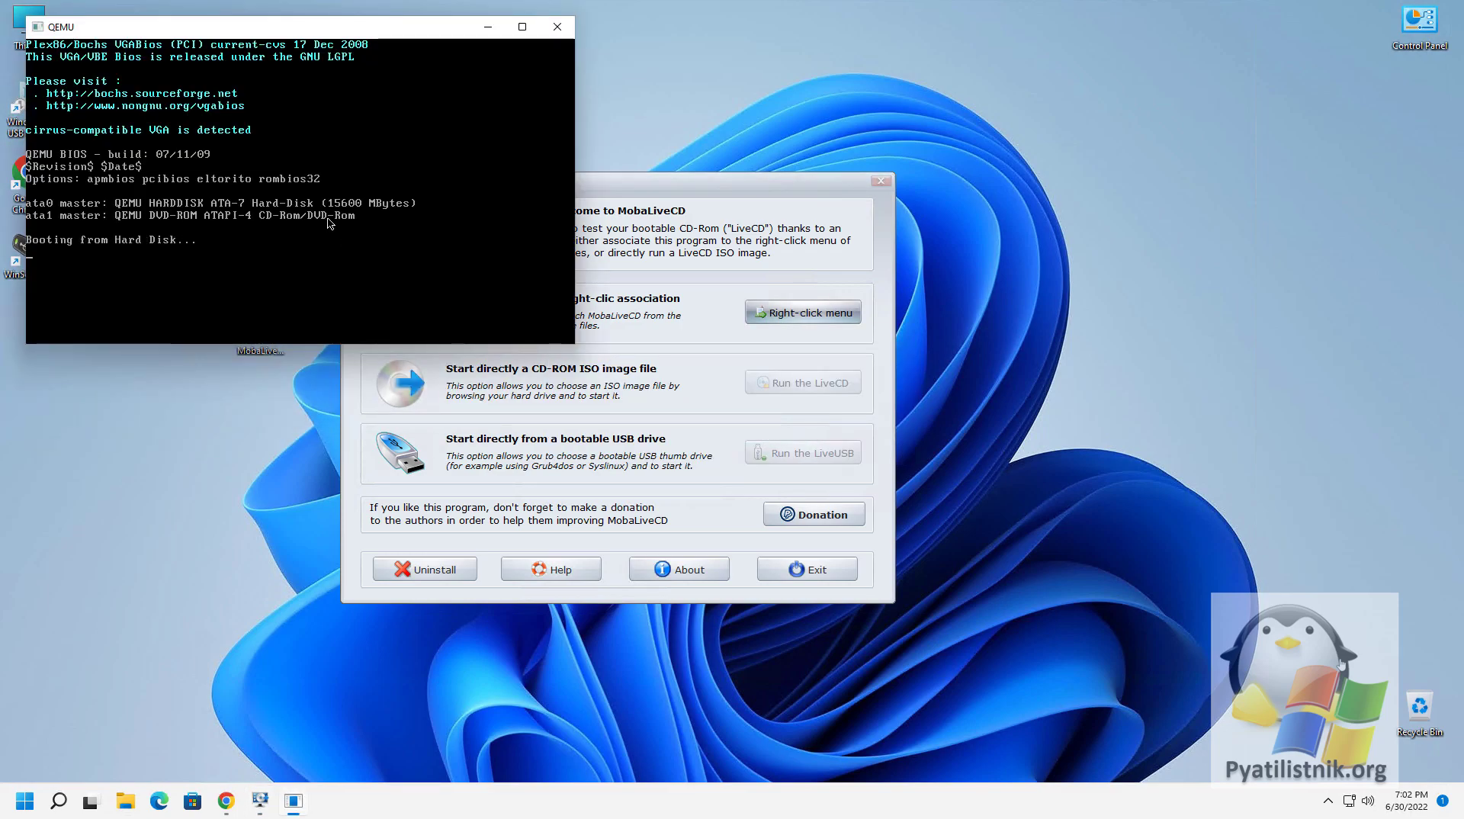
# Step: Move the QEMU window to mid-screen while it boots from the USB drive
pyautogui.moveTo(280, 26); pyautogui.dragTo(533, 217)
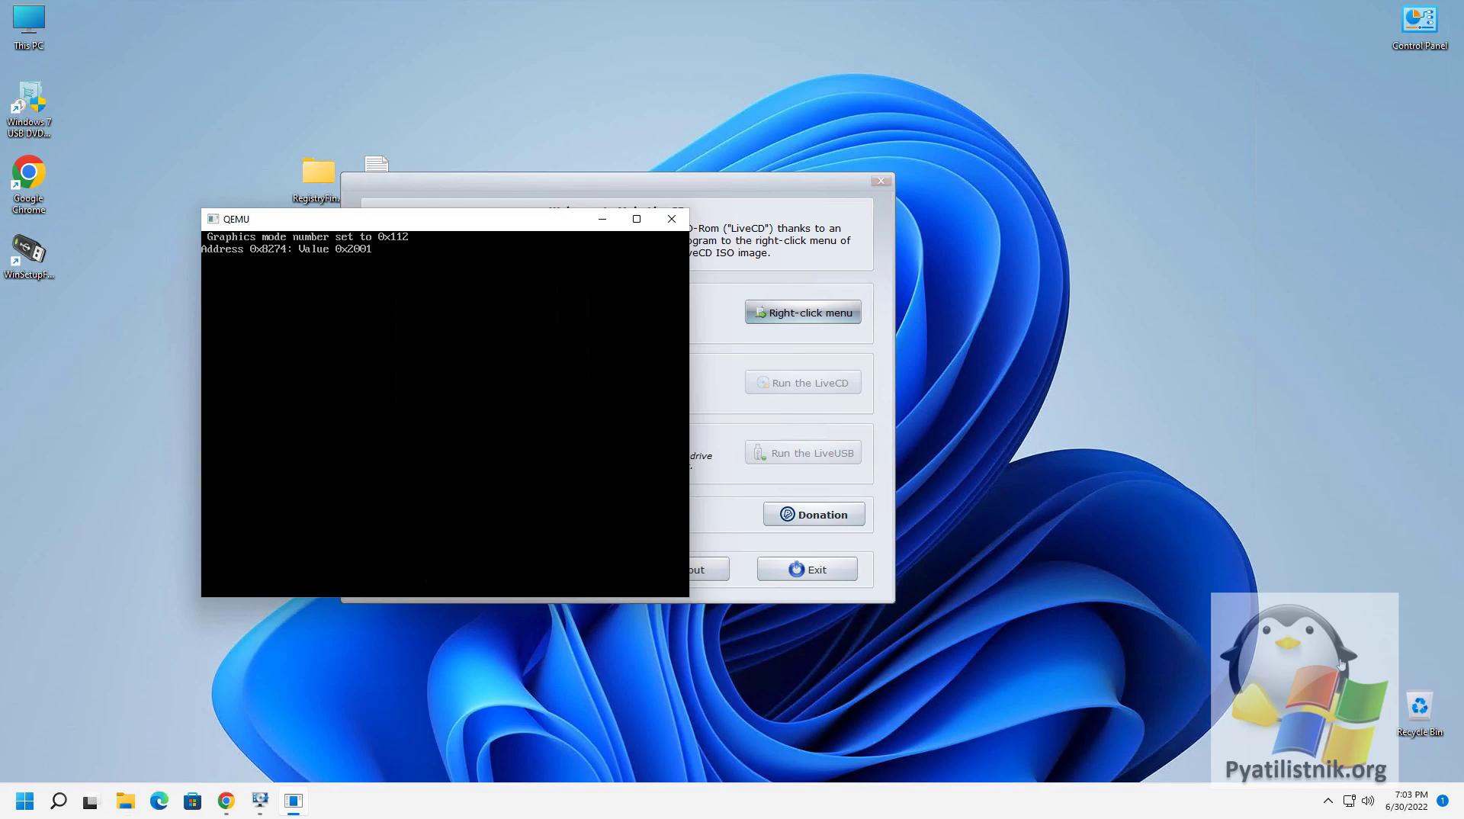
pyautogui.moveTo(334, 276)
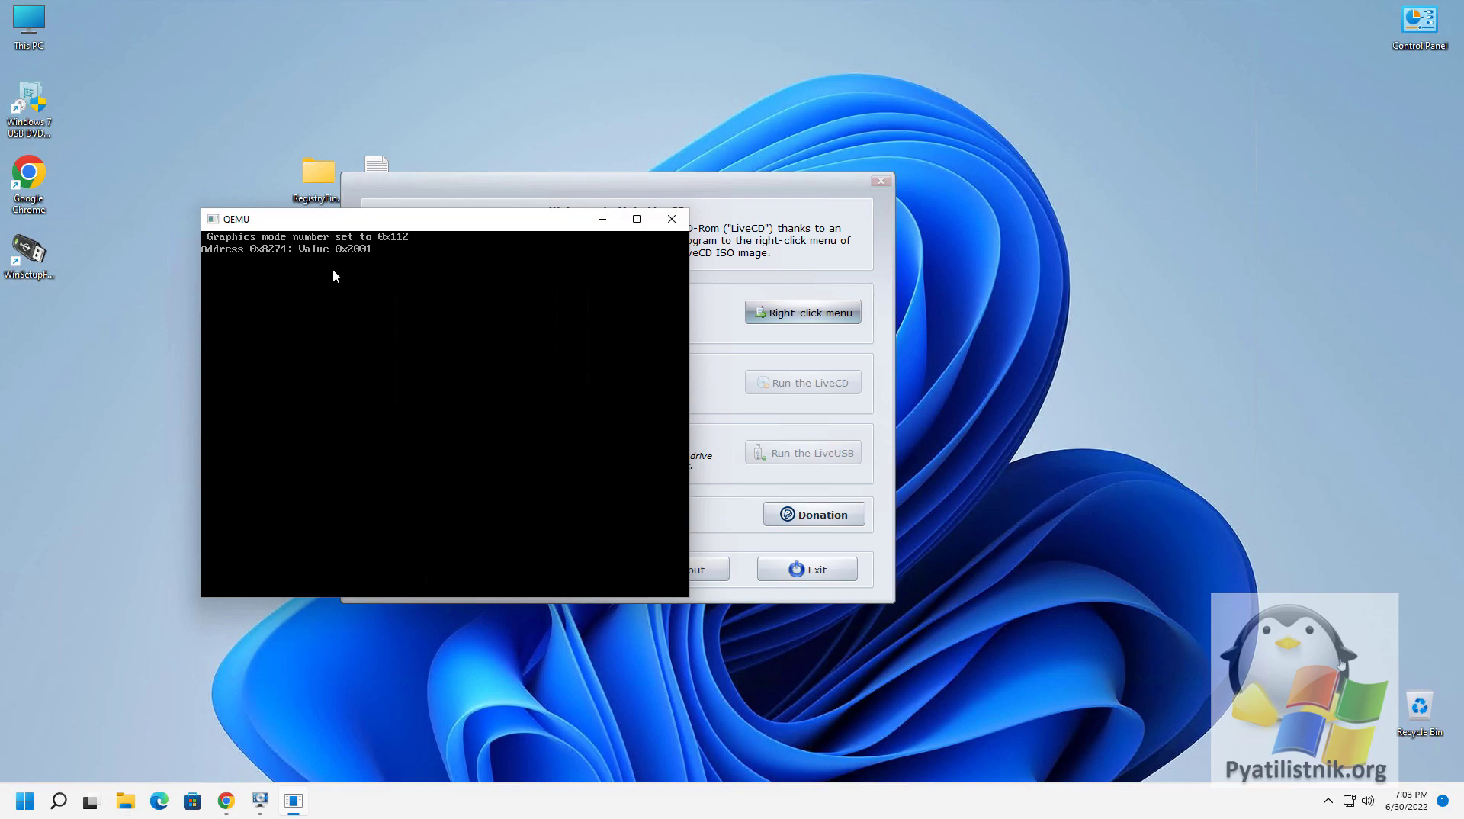
pyautogui.moveTo(354, 225)
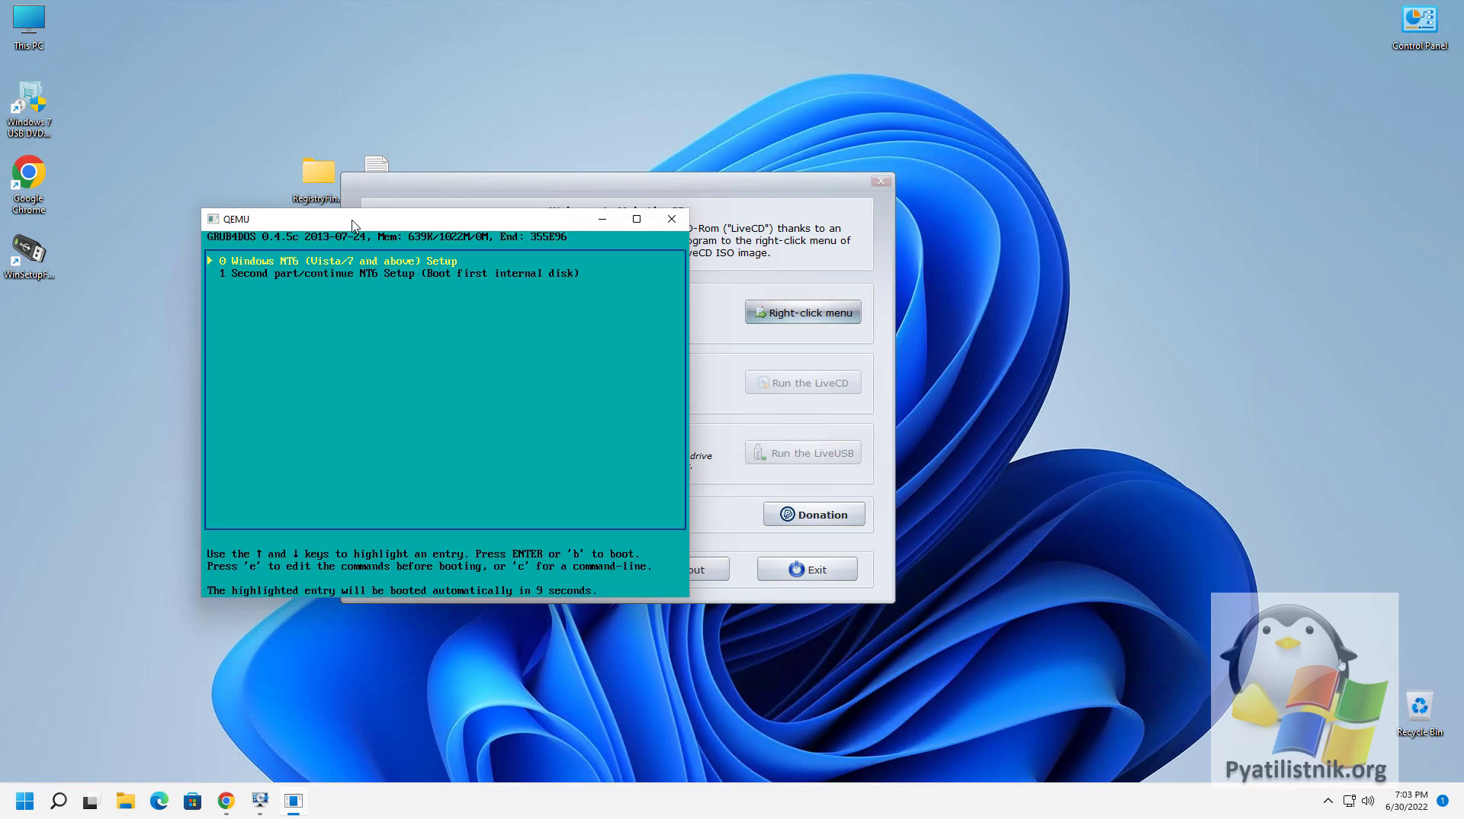
# Step: Boot entry 0, Windows NT6 (Vista/7 and above) Setup, from the GRUB4DOS menu
pyautogui.click(439, 392)
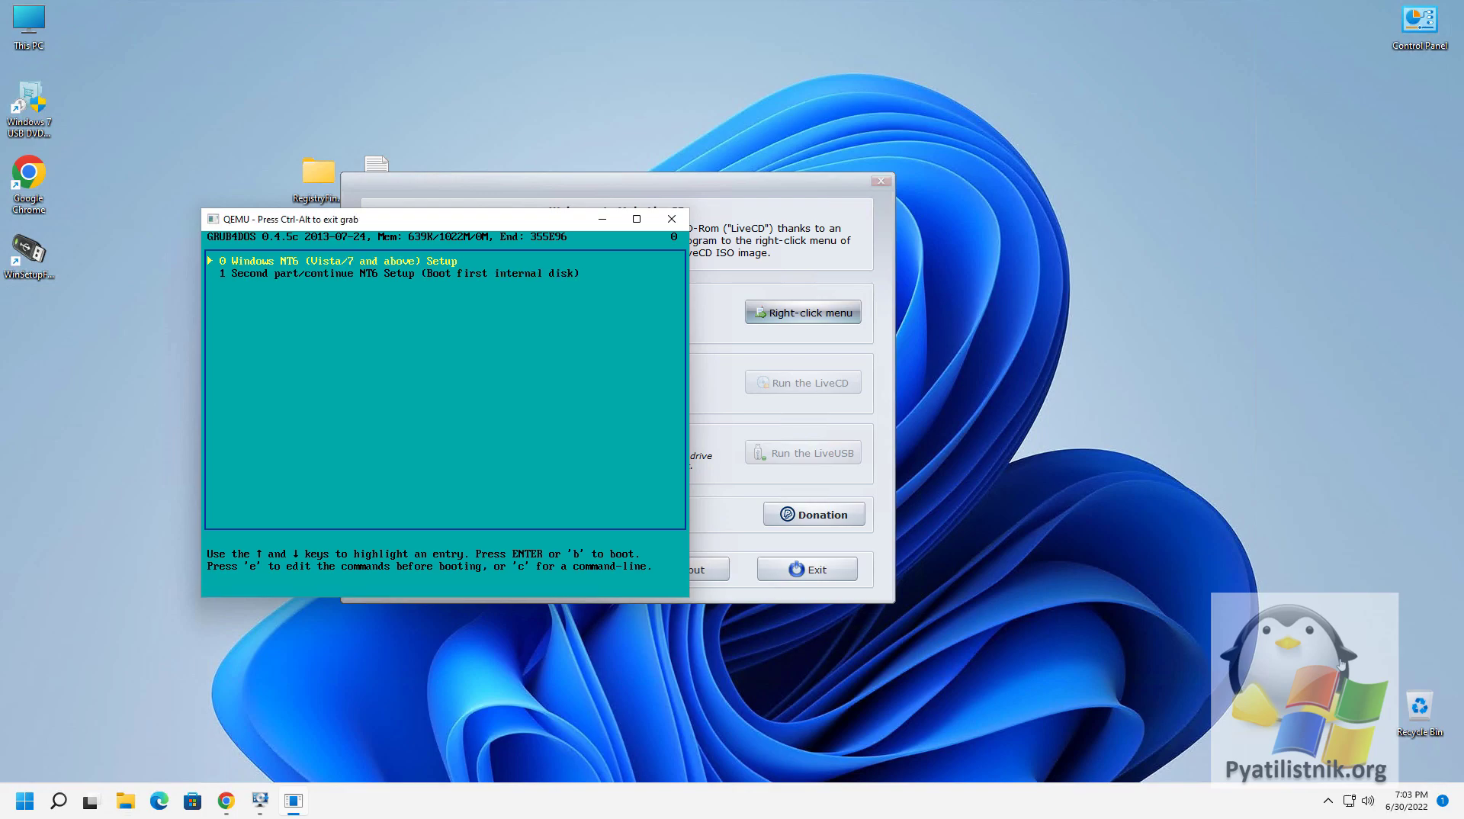
pyautogui.press('Return')
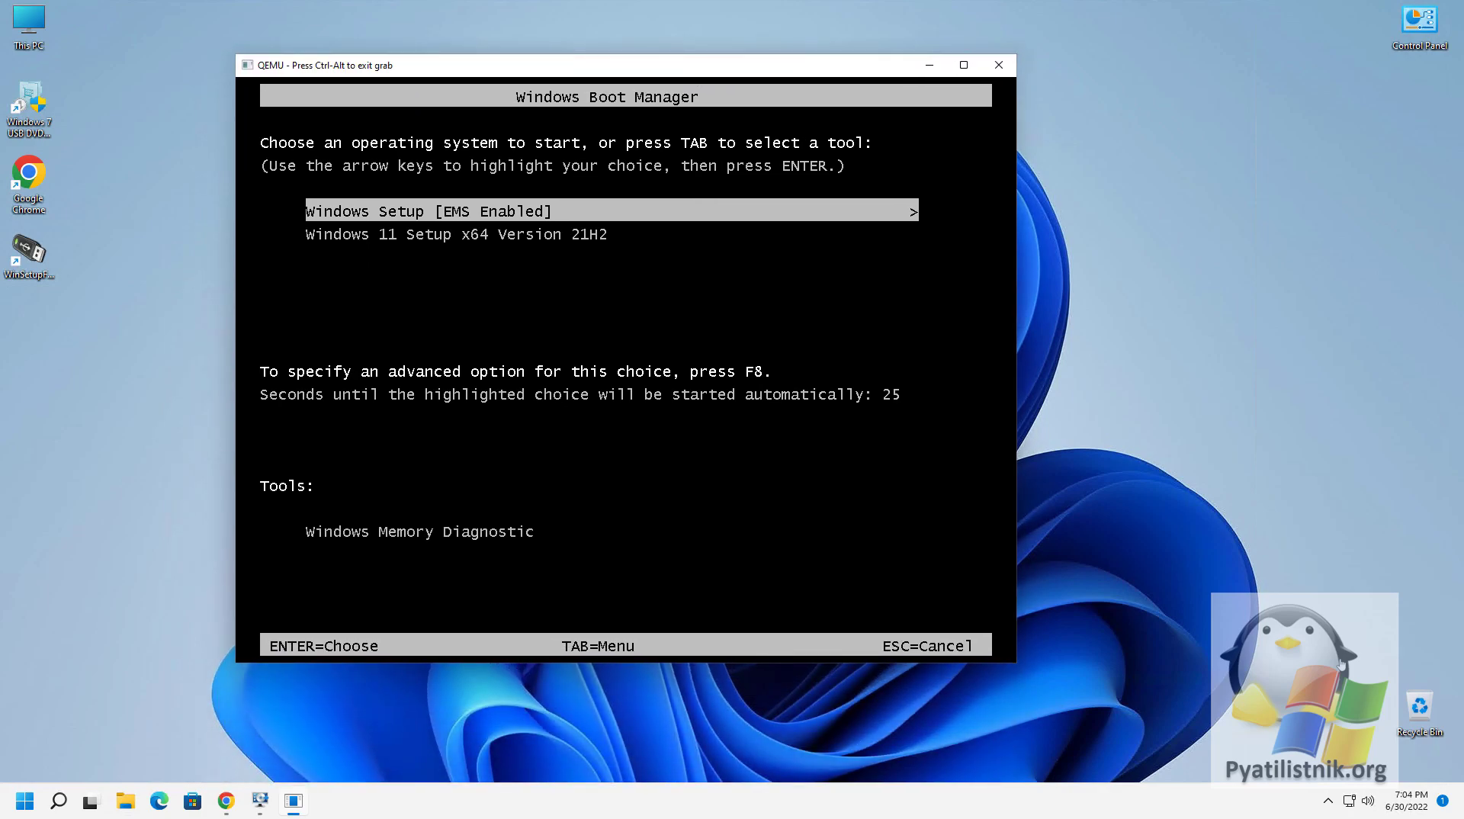
# Step: Start Windows 11 Setup x64 Version 21H2 from Windows Boot Manager
pyautogui.press('Down')
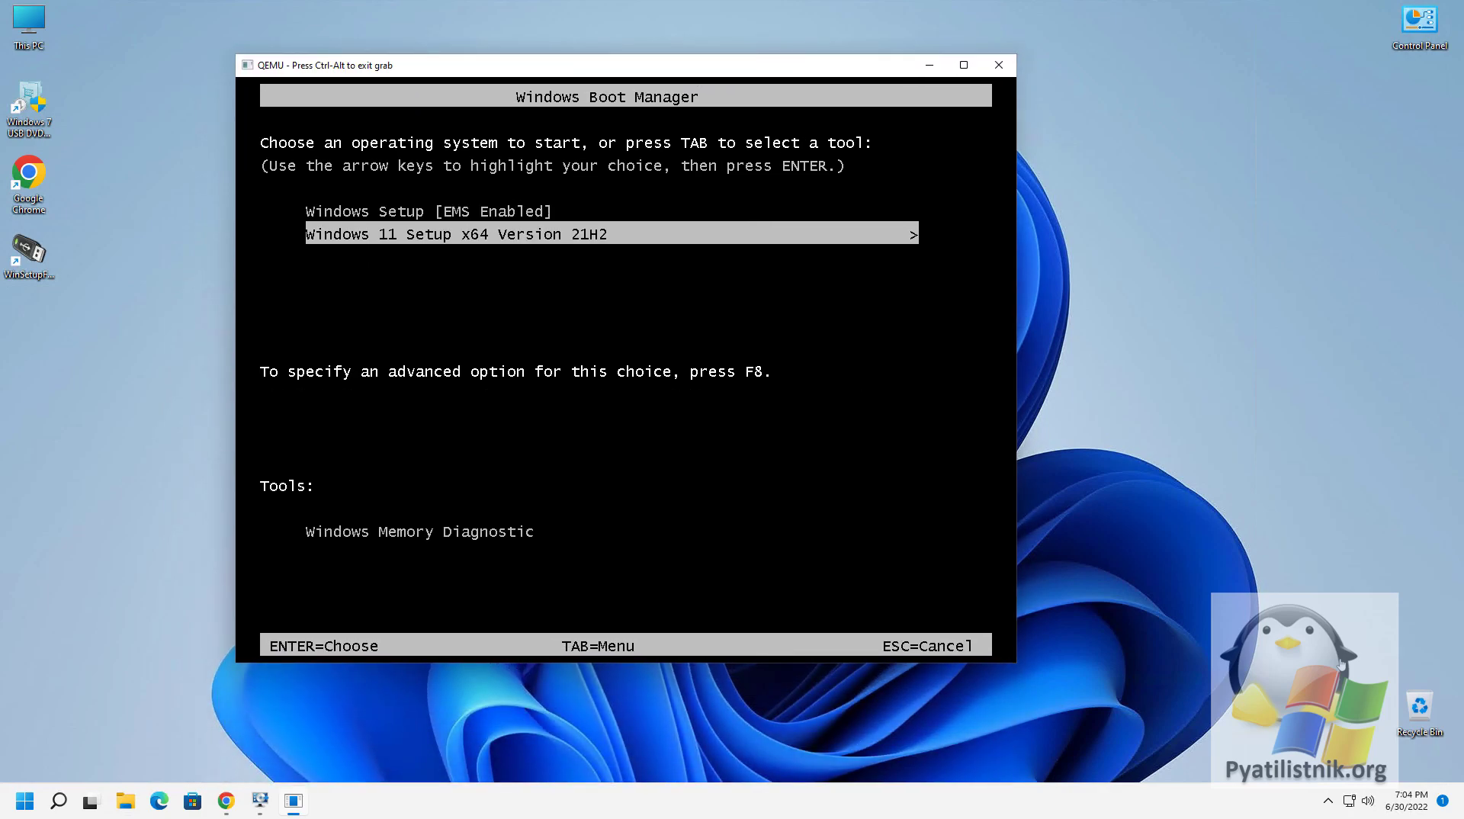
pyautogui.press('Return')
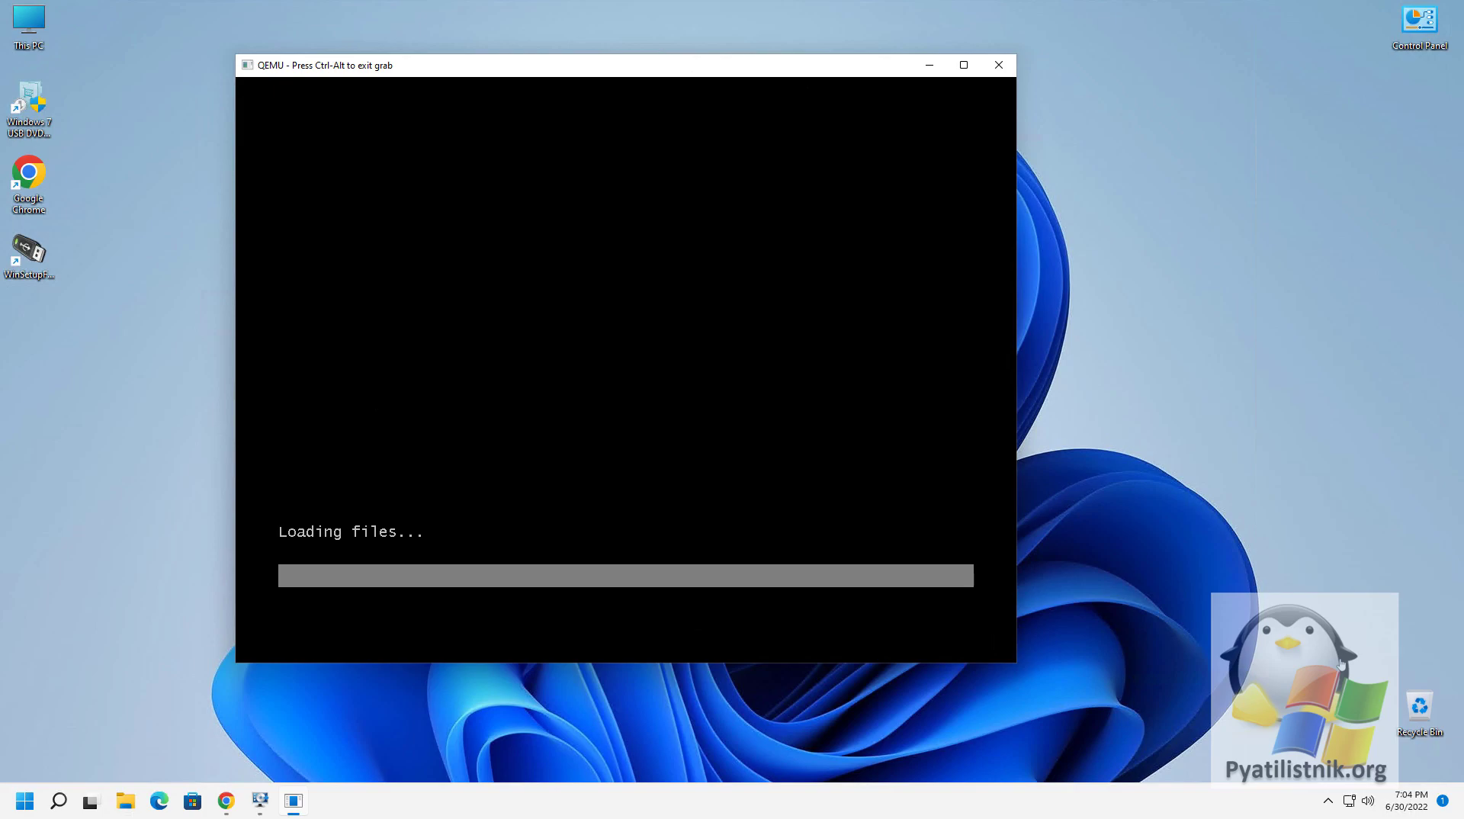